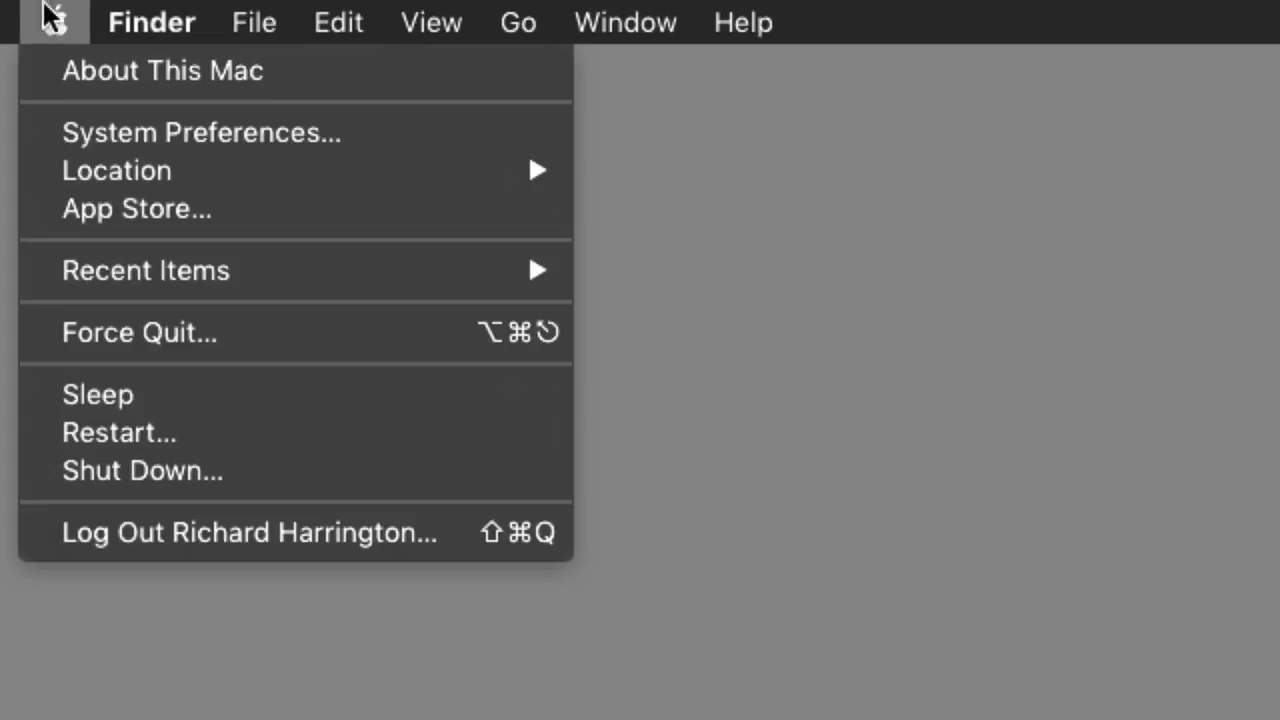
- Reach the Redeem Code page via Quick Links and sign in with the Apple ID password
{"action": "left_click", "coordinate": [136, 208]}
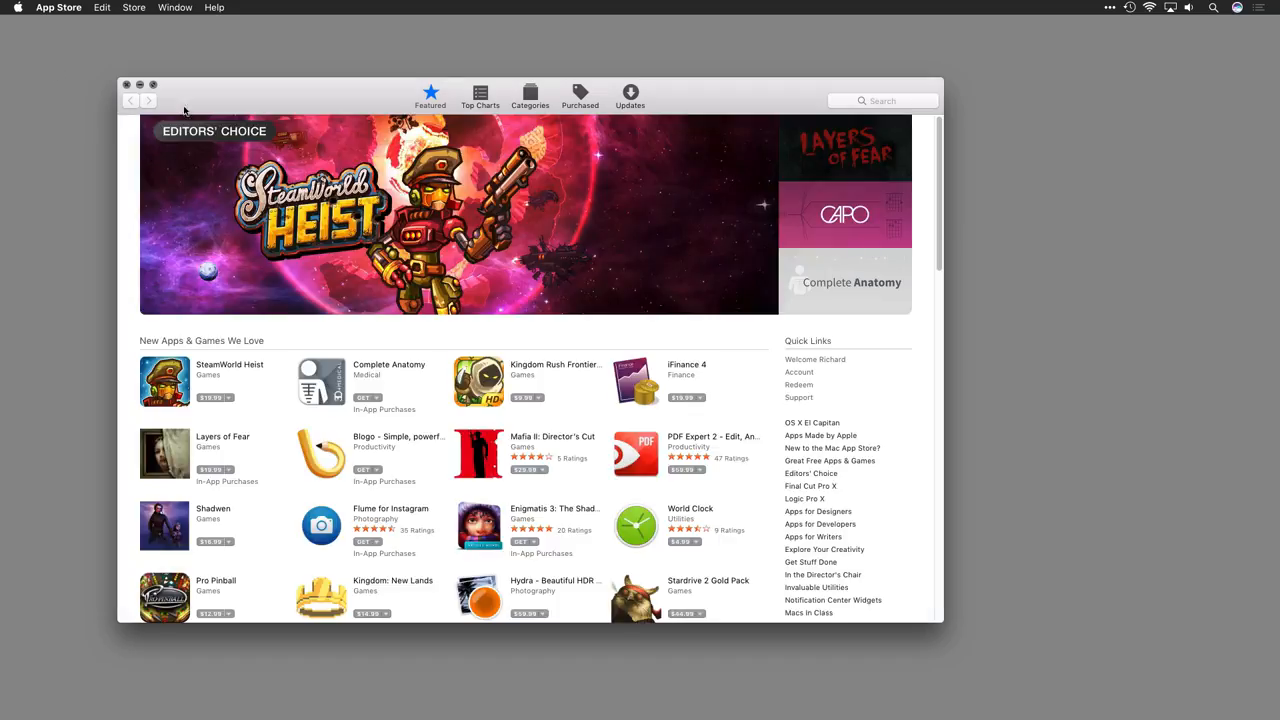
{"action": "mouse_move", "coordinate": [816, 342]}
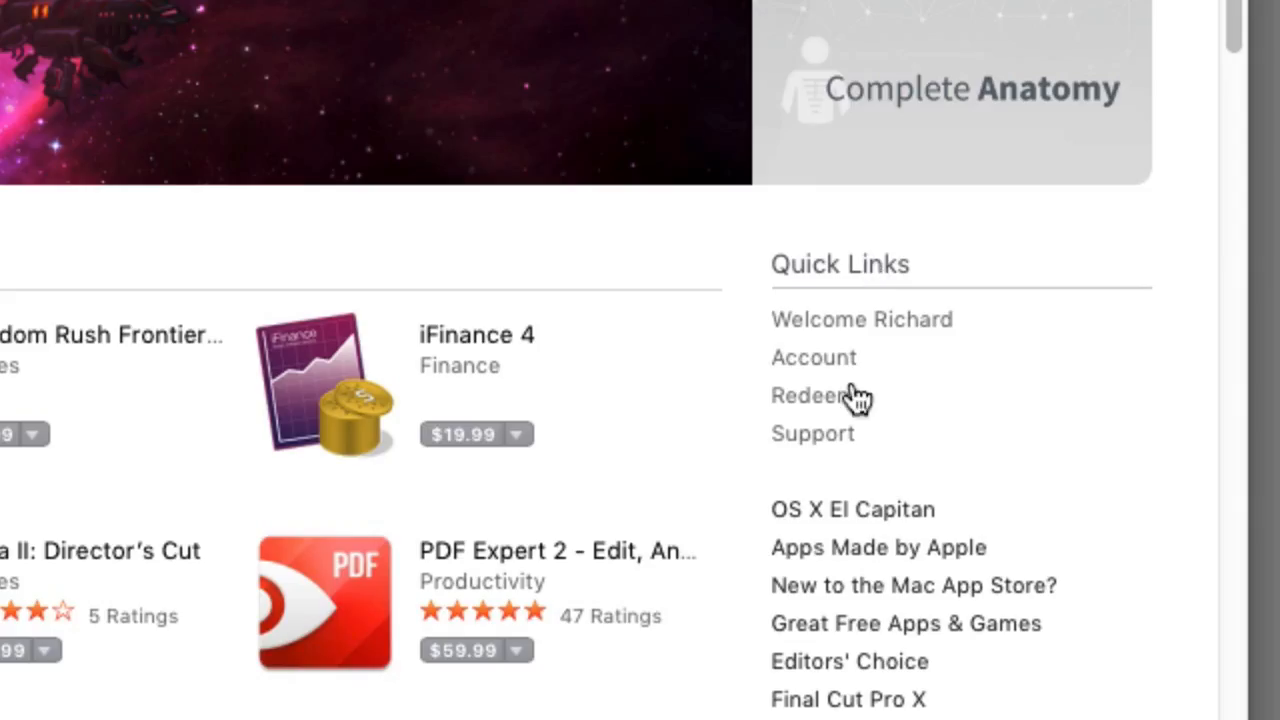
{"action": "left_click", "coordinate": [812, 396]}
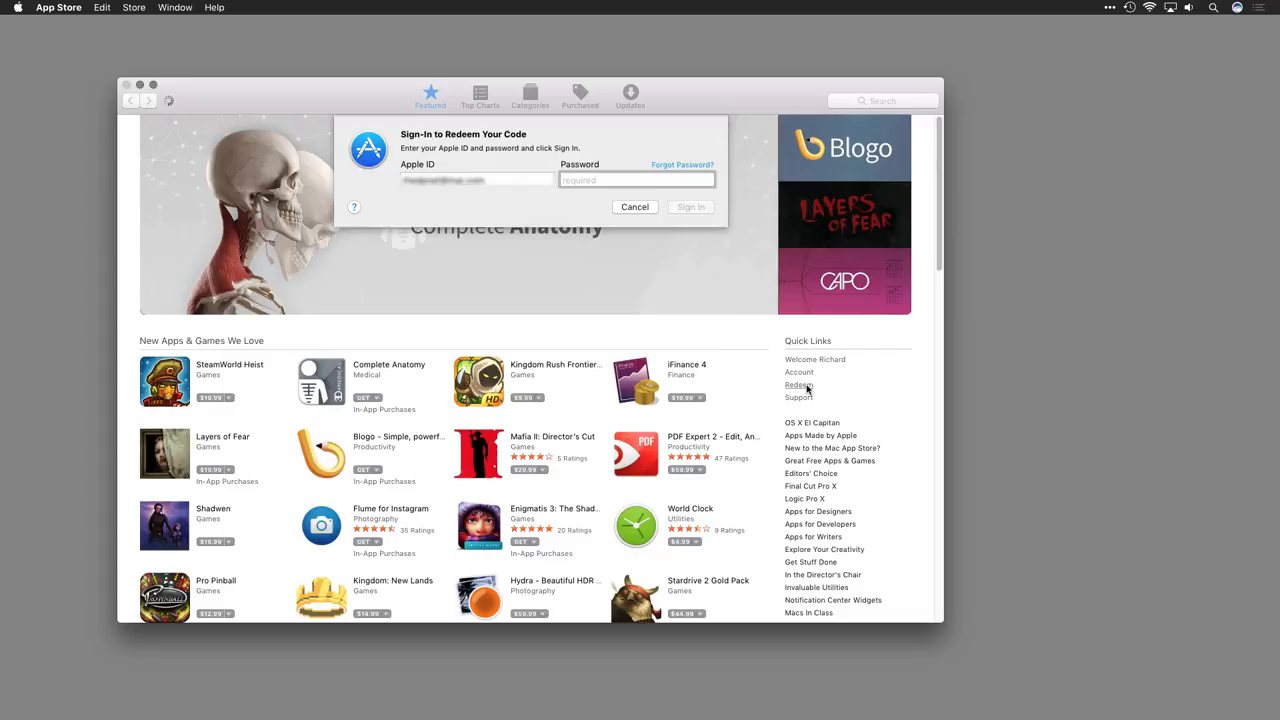
{"action": "type", "text": "••"}
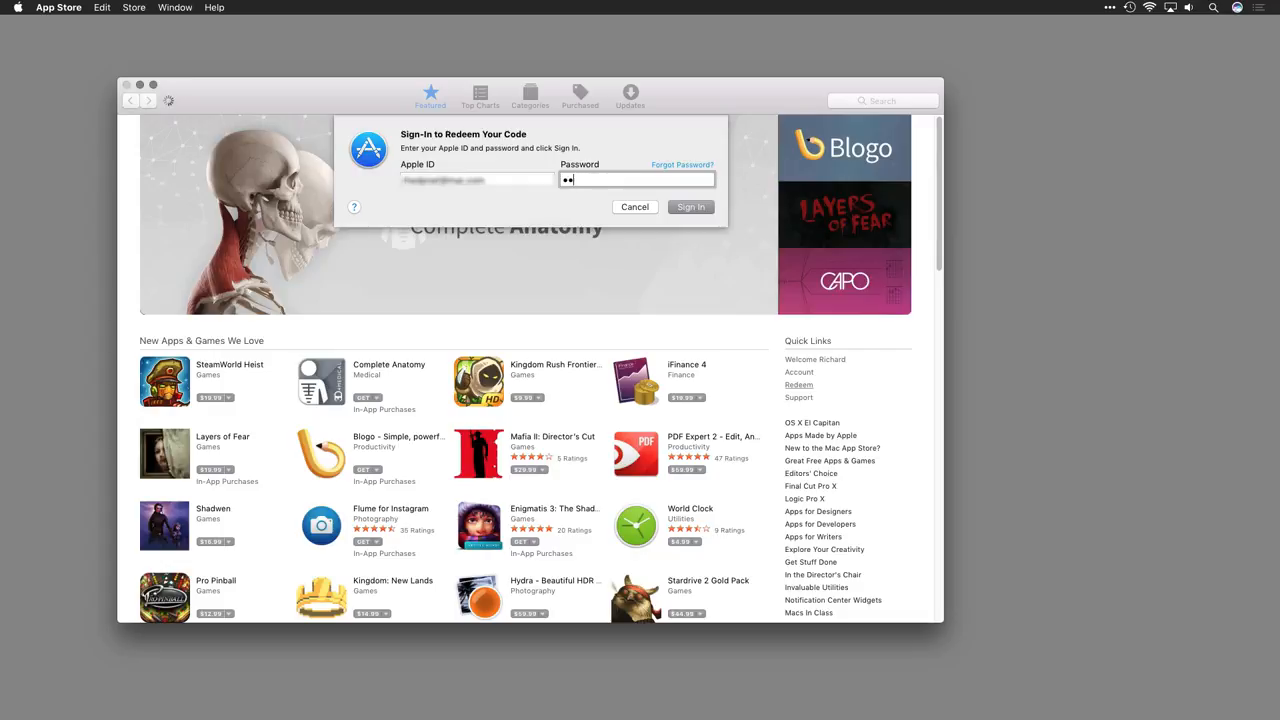
{"action": "type", "text": "password"}
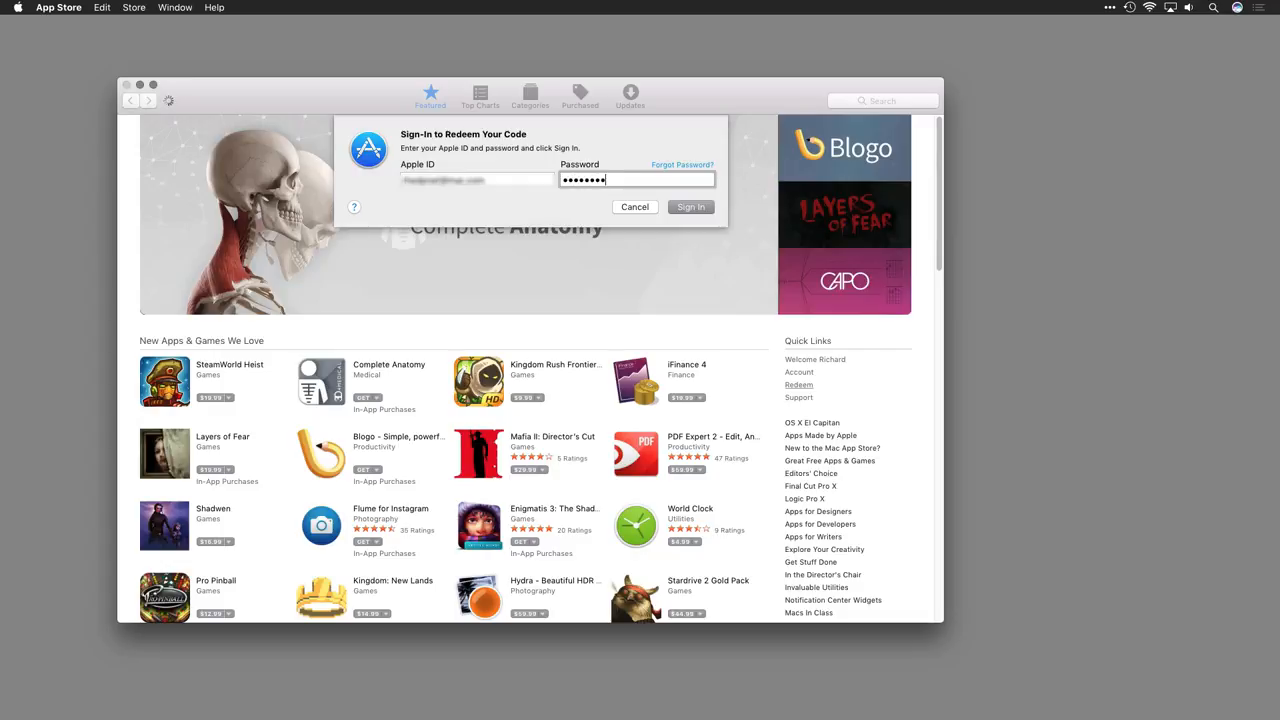
{"action": "left_click", "coordinate": [690, 206]}
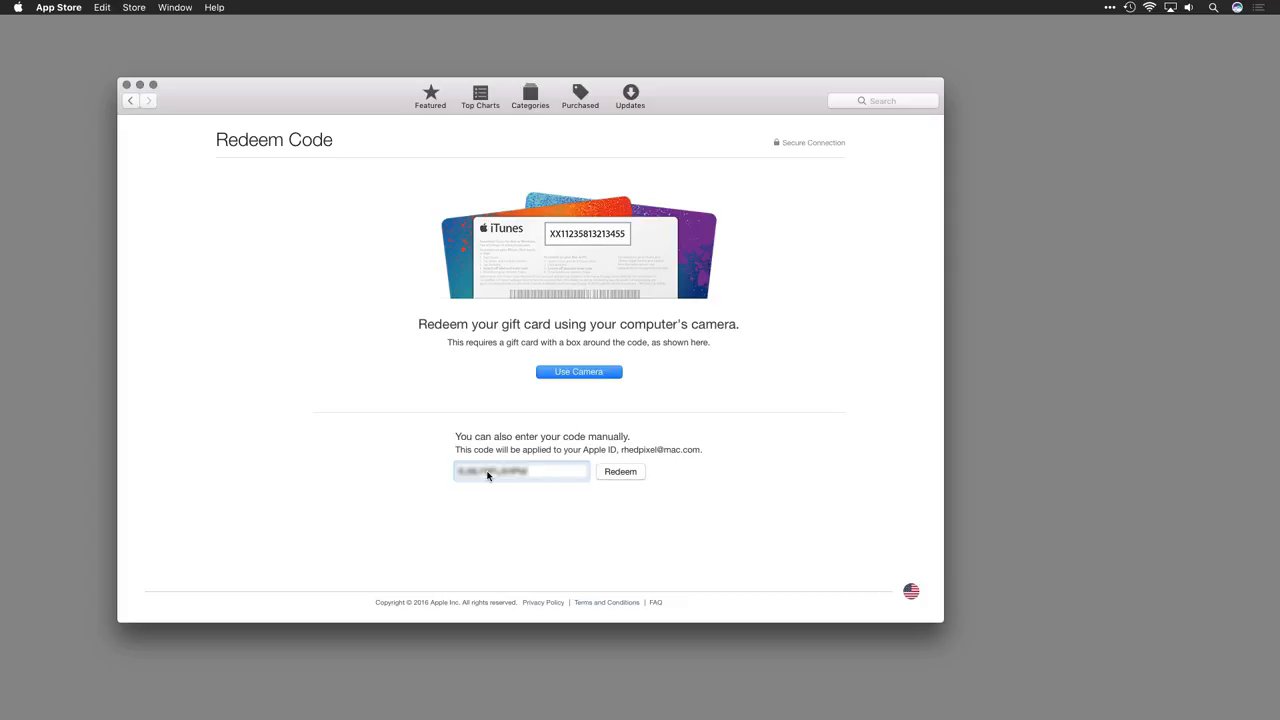
{"action": "mouse_move", "coordinate": [552, 476]}
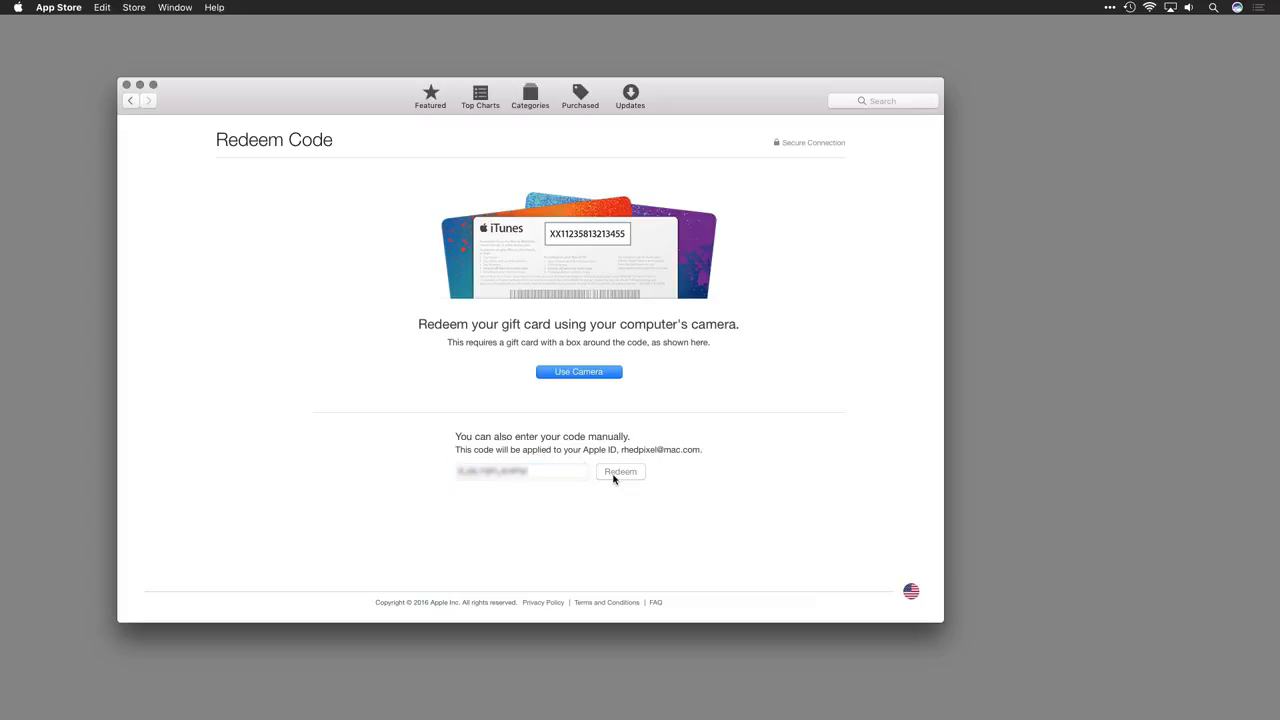
- Redeem the entered gift code so the app starts downloading
{"action": "left_click", "coordinate": [620, 472]}
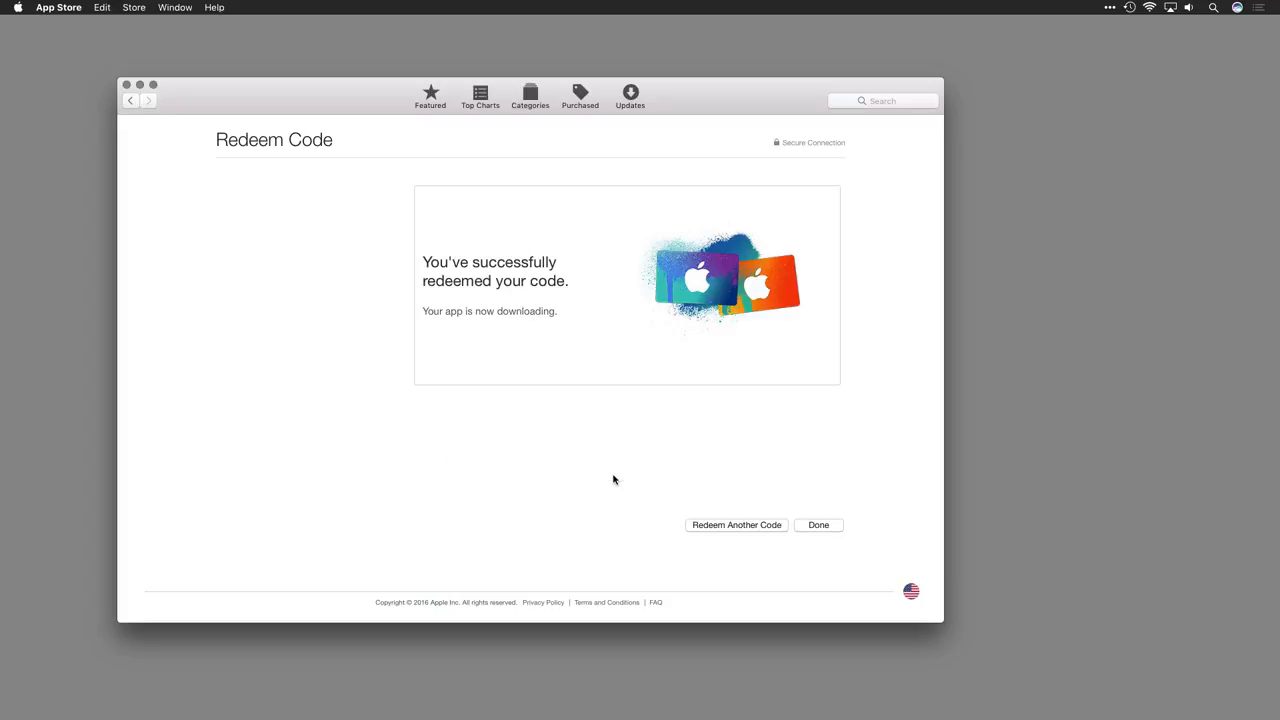
{"action": "mouse_move", "coordinate": [602, 414]}
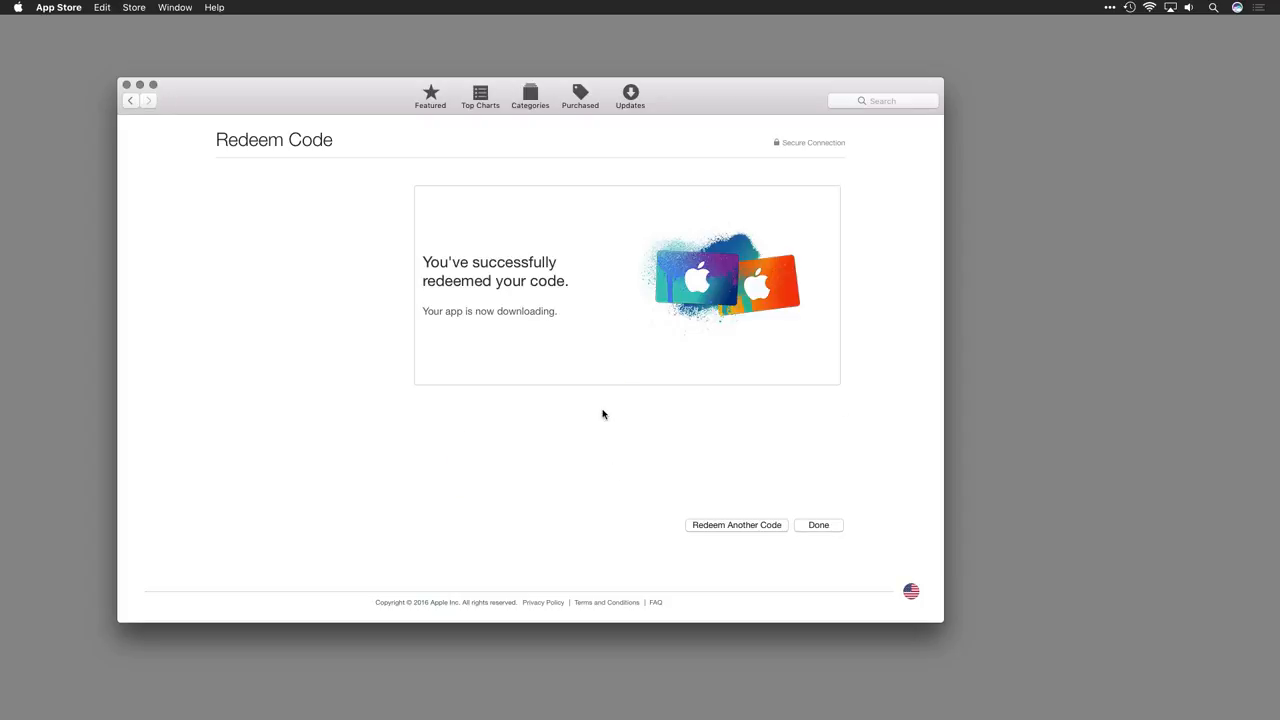
{"action": "mouse_move", "coordinate": [466, 318]}
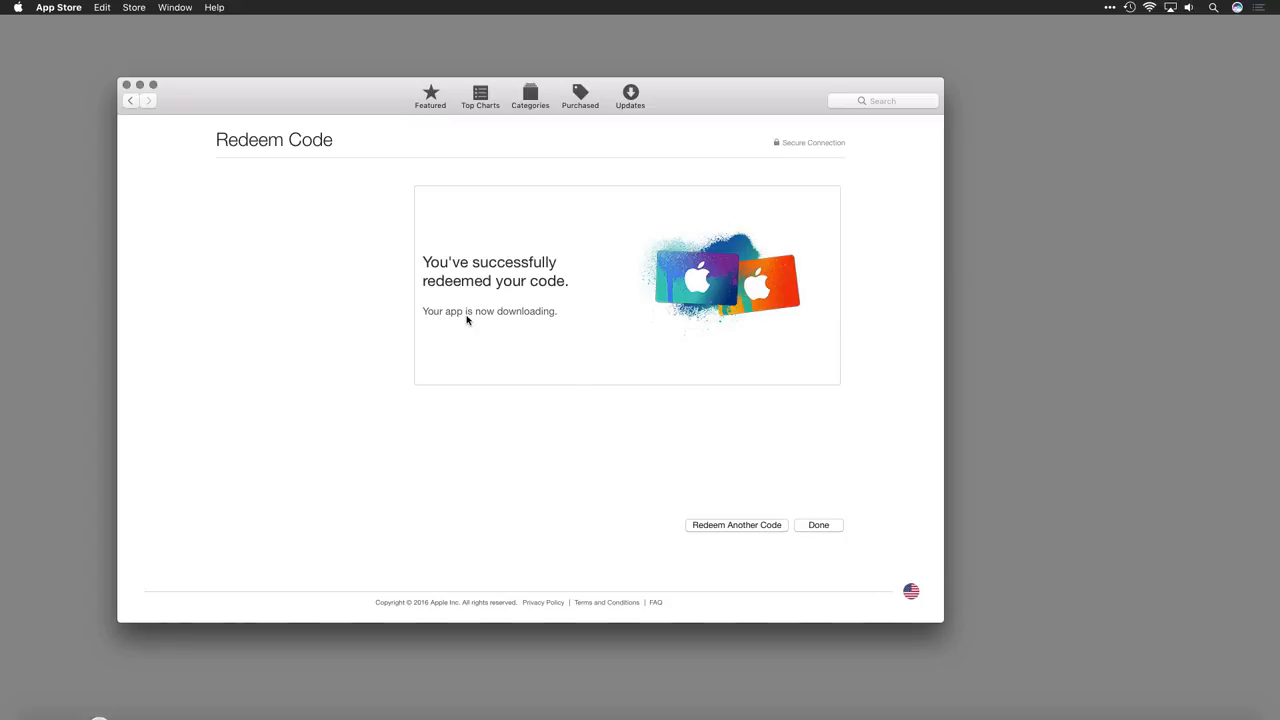
{"action": "mouse_move", "coordinate": [632, 448]}
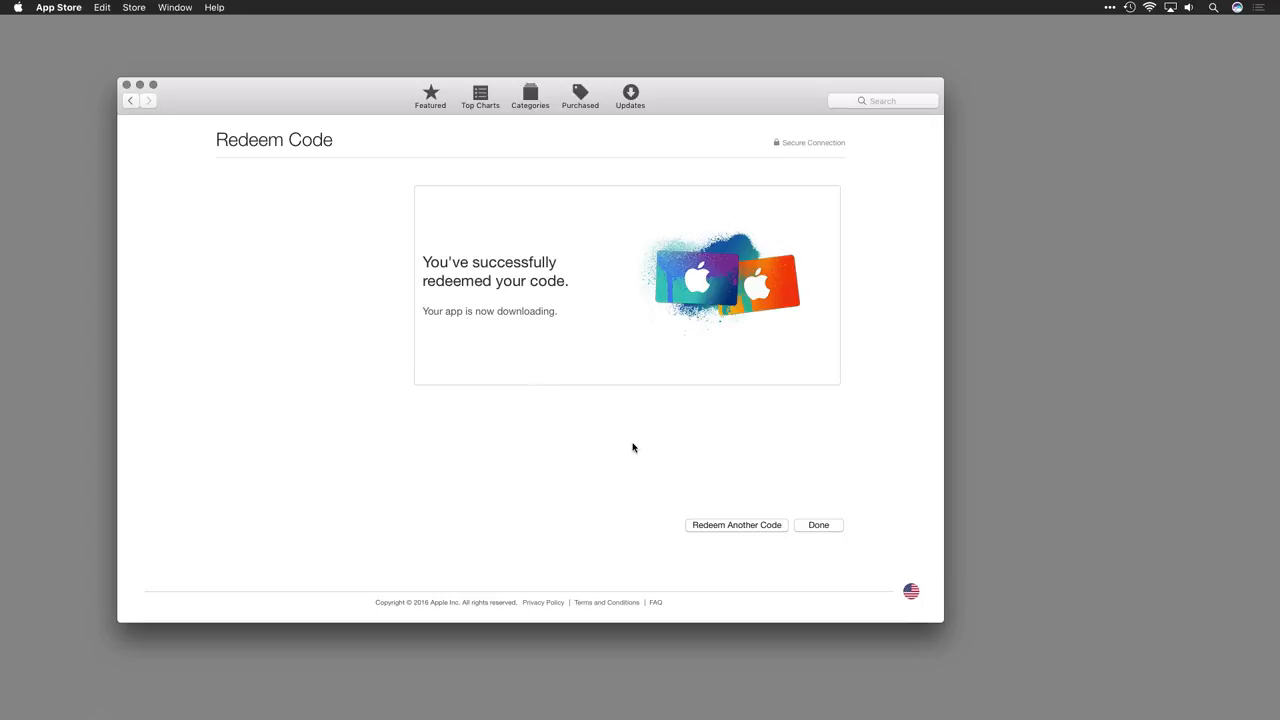
- Choose Redeem Another Code to return to a blank code entry page
{"action": "left_click", "coordinate": [736, 524]}
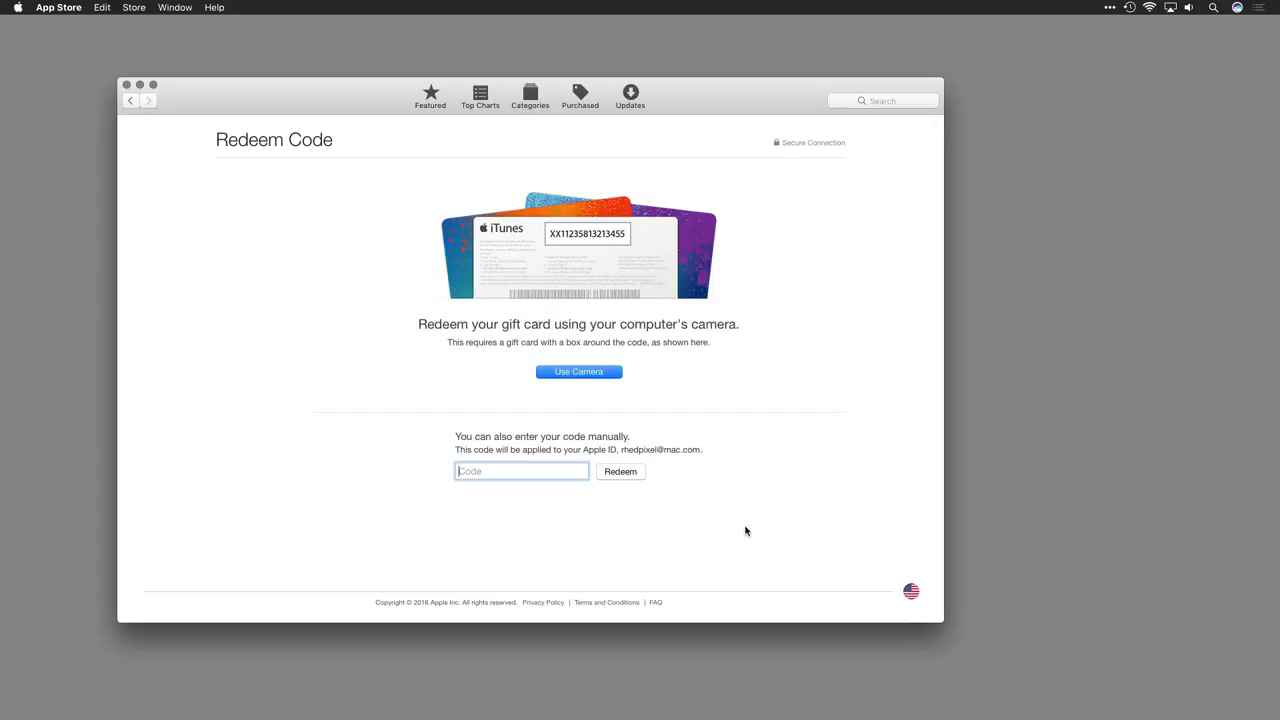